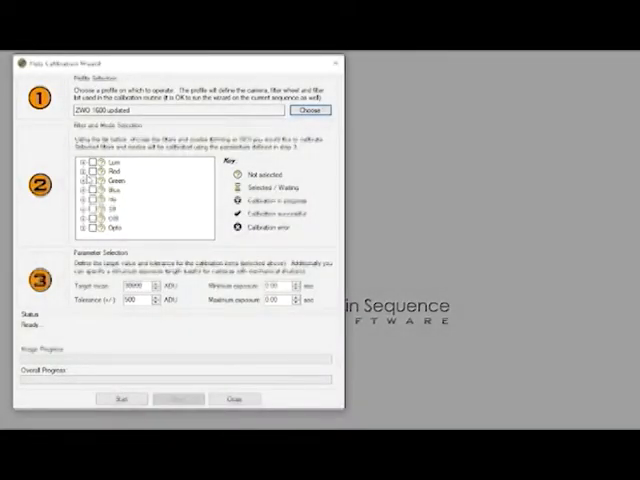
# Show Comparison_Green.jpg with the homemade-panel and Aurora-panel green flats side by side
pyautogui.click(80, 184)
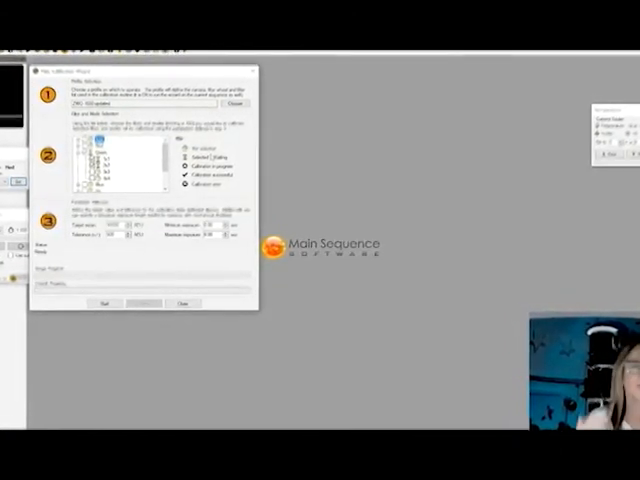
pyautogui.click(96, 304)
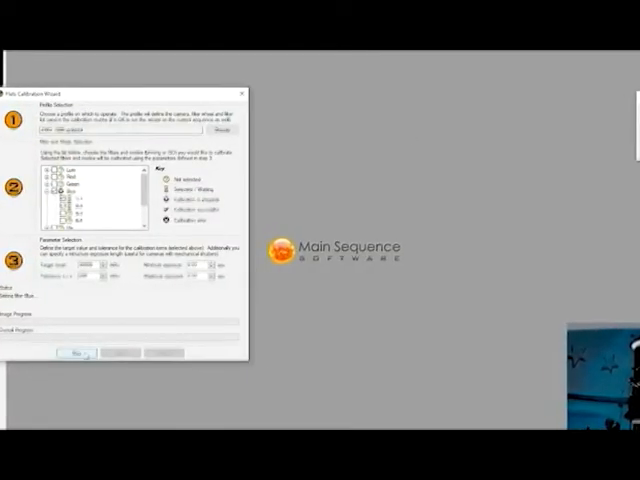
pyautogui.click(76, 352)
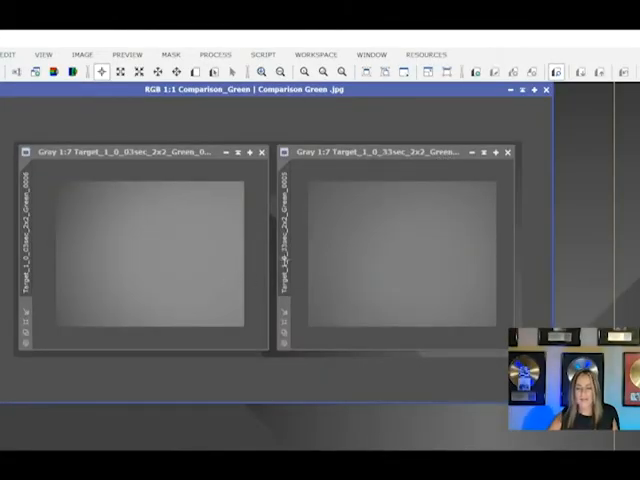
pyautogui.moveTo(400, 232)
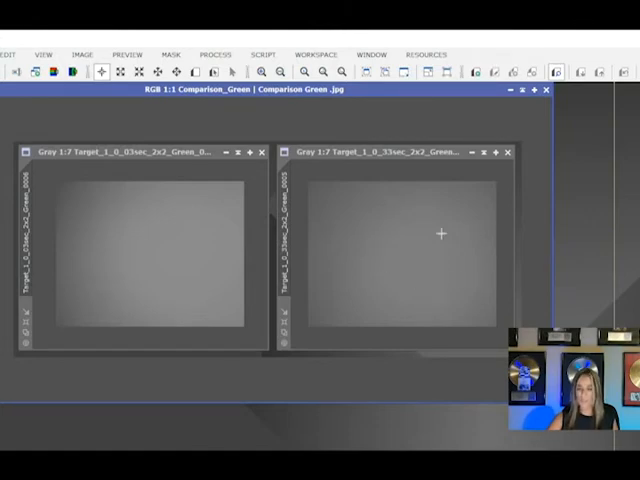
pyautogui.moveTo(192, 256)
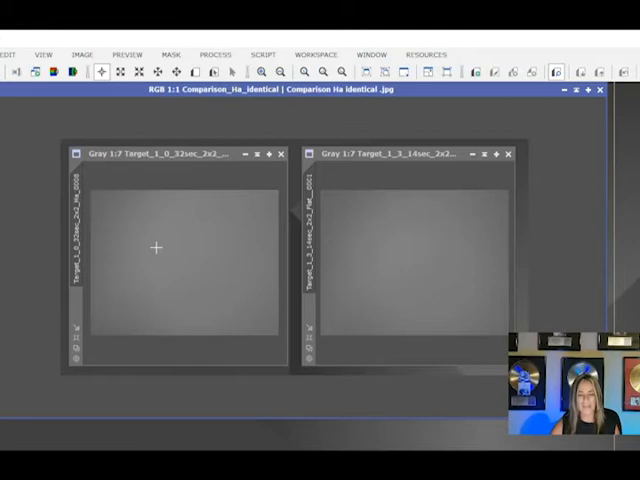
pyautogui.moveTo(162, 240)
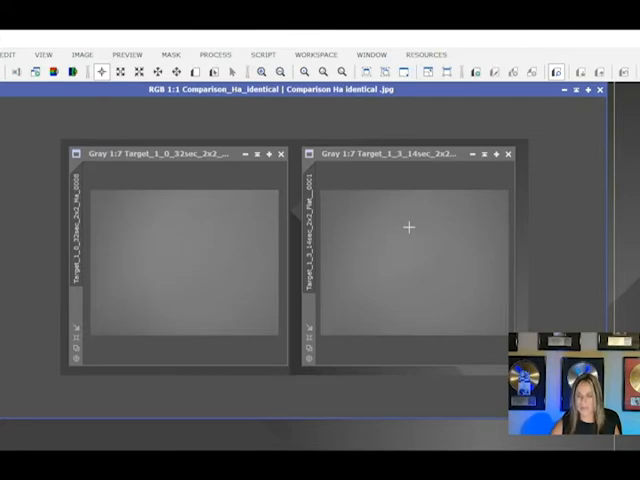
pyautogui.moveTo(436, 280)
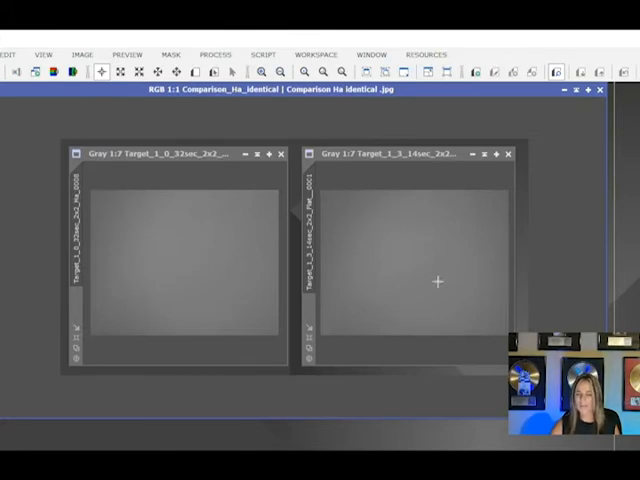
pyautogui.moveTo(362, 288)
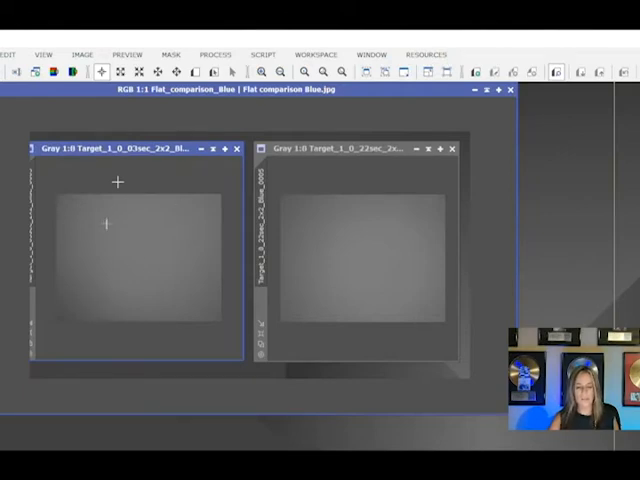
pyautogui.moveTo(140, 292)
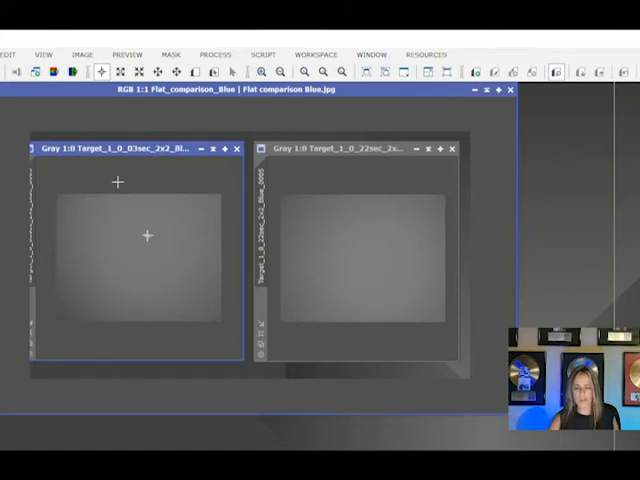
pyautogui.moveTo(392, 238)
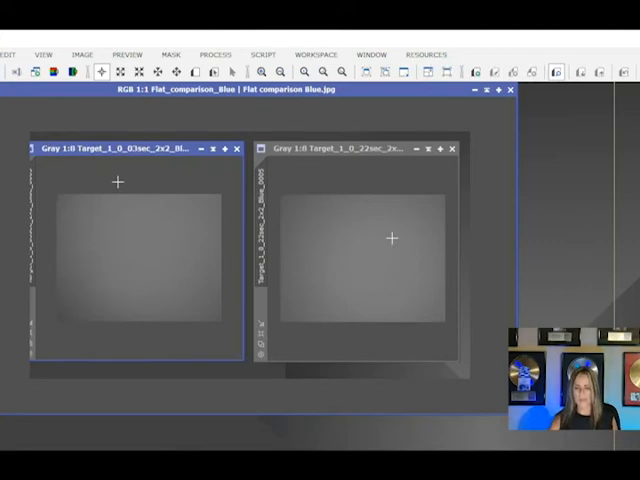
pyautogui.moveTo(336, 238)
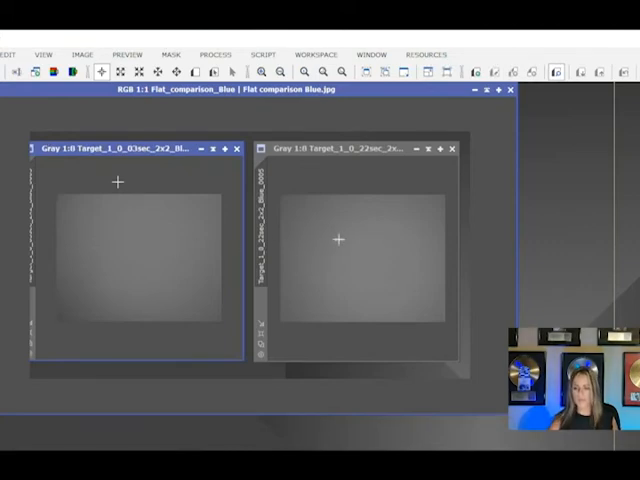
pyautogui.moveTo(436, 236)
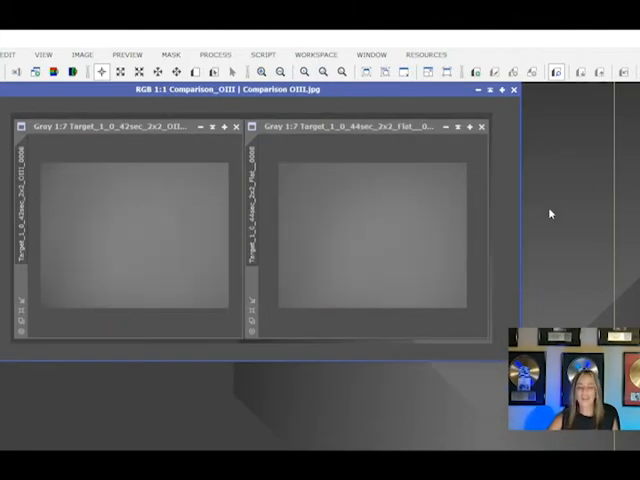
pyautogui.moveTo(188, 252)
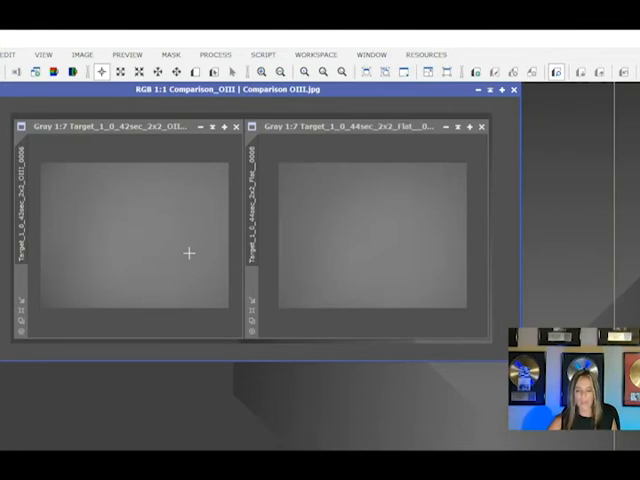
pyautogui.moveTo(80, 188)
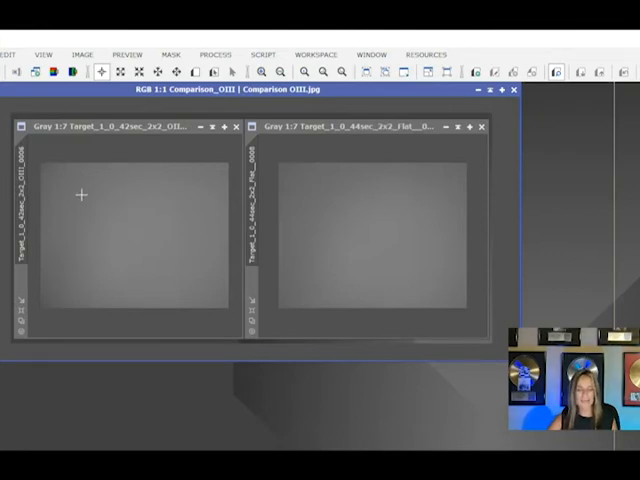
pyautogui.moveTo(418, 238)
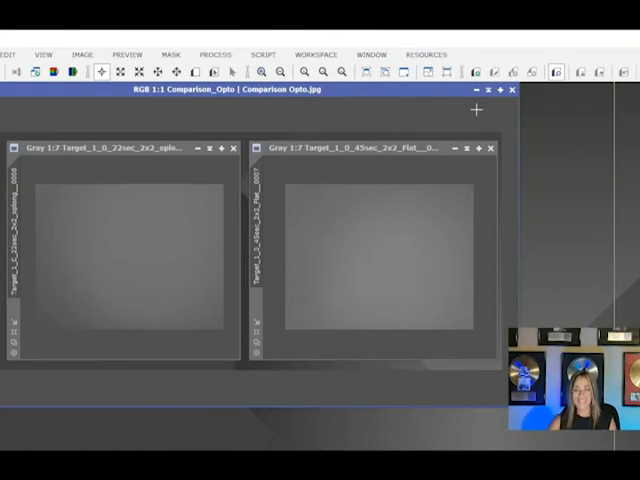
pyautogui.moveTo(92, 310)
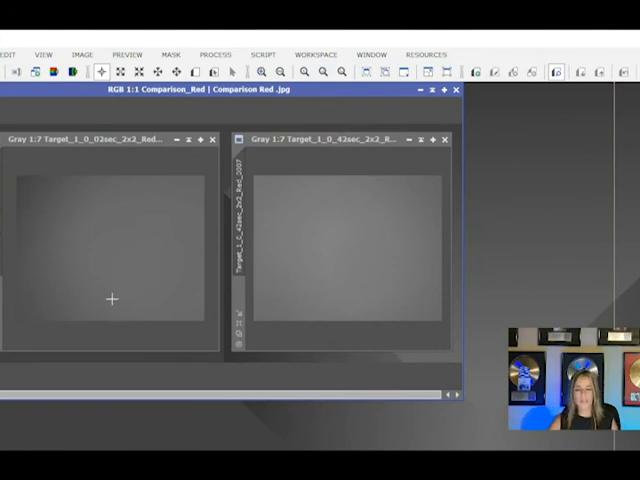
pyautogui.moveTo(112, 268)
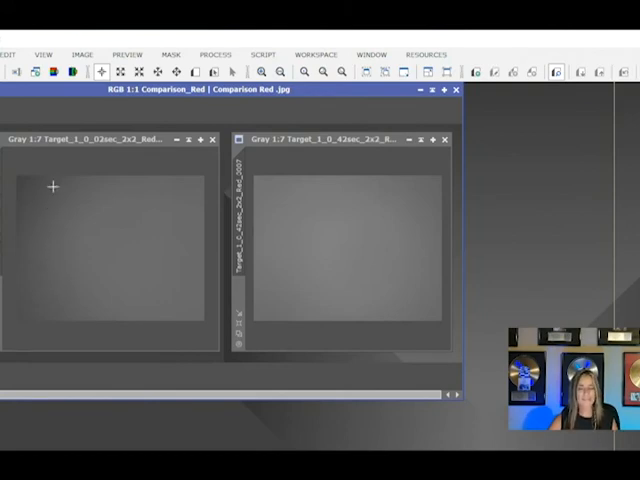
pyautogui.moveTo(404, 250)
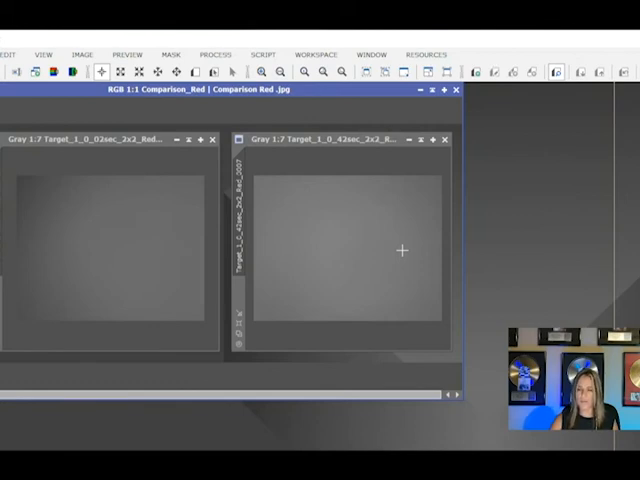
pyautogui.moveTo(392, 288)
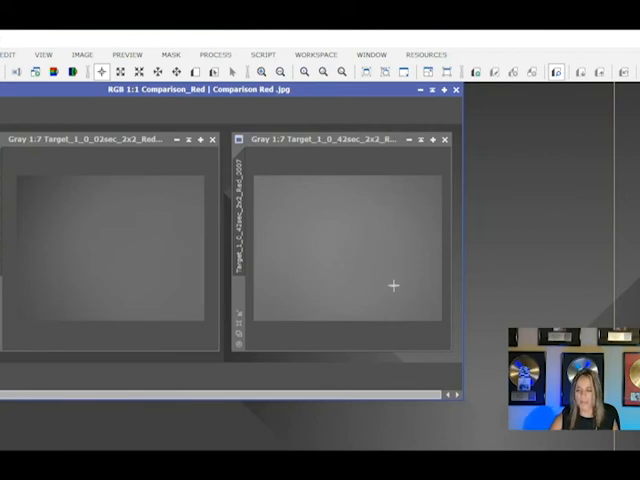